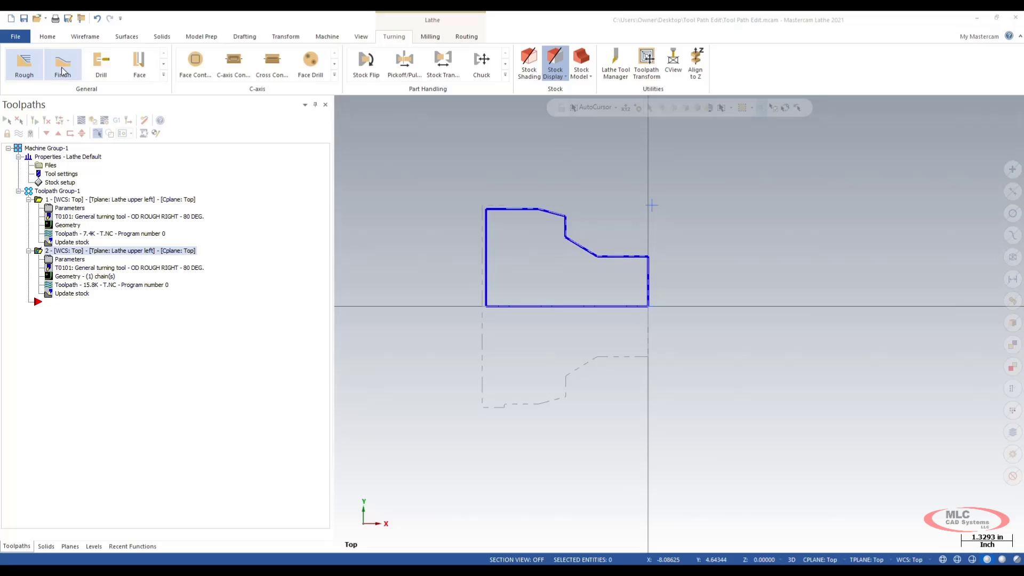
Start a Finish turning toolpath and chain the part's stepped outer profile contour
{"action": "left_click", "coordinate": [63, 64]}
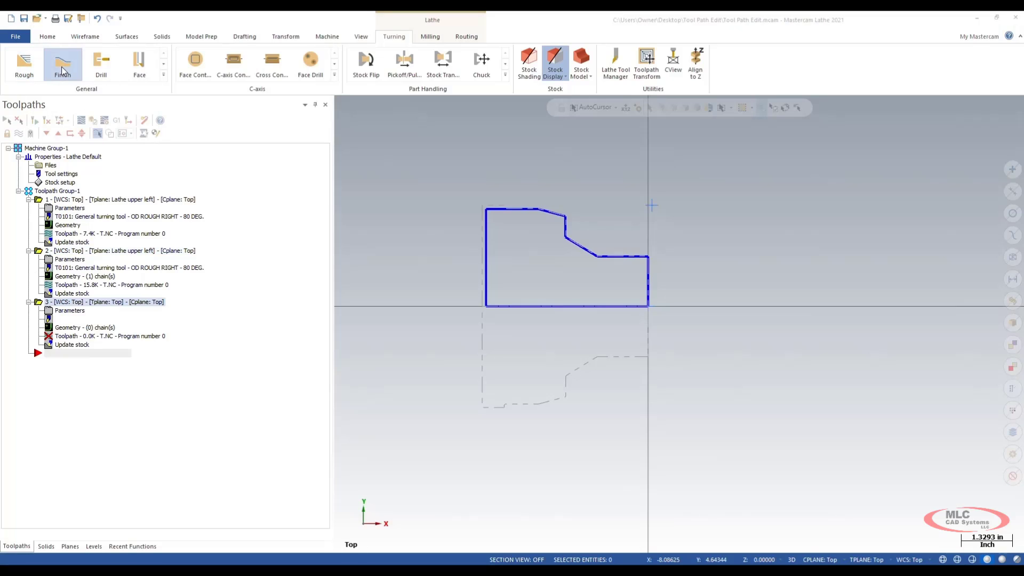
{"action": "left_click", "coordinate": [63, 63]}
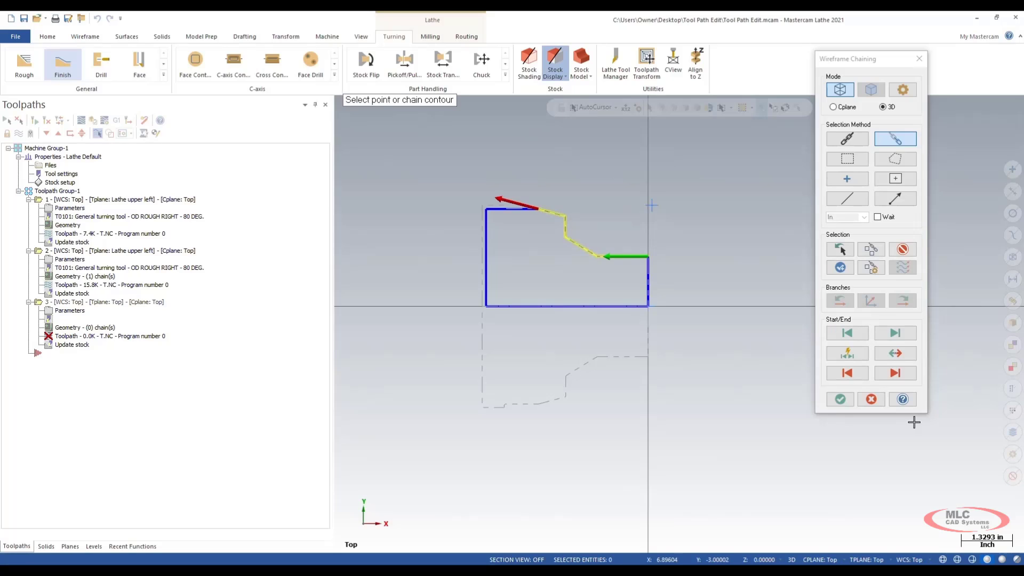
{"action": "left_click", "coordinate": [839, 399]}
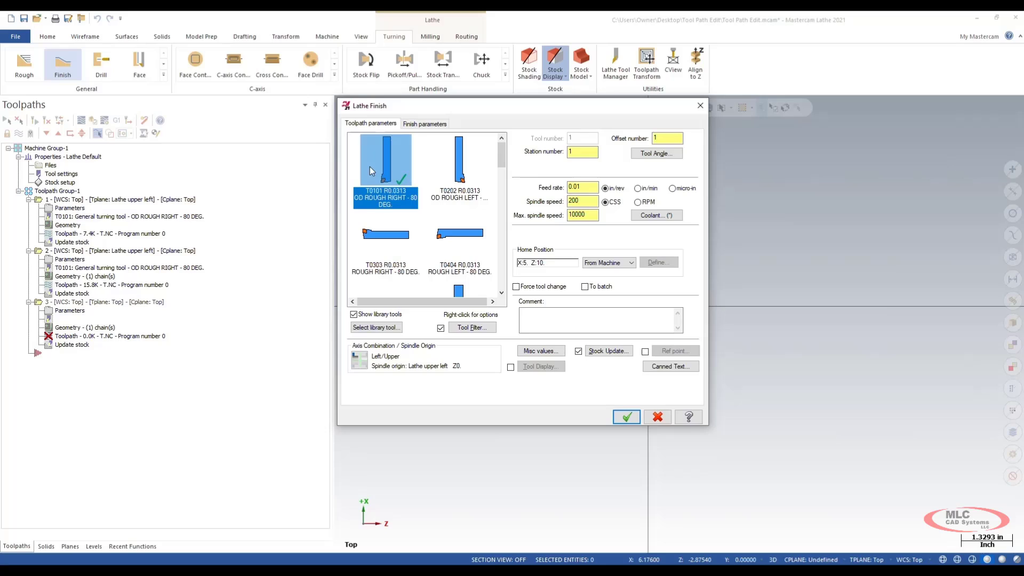
Review the Finish parameters and Lead In/Out settings with tool T0101, then generate the toolpath
{"action": "left_click", "coordinate": [424, 124]}
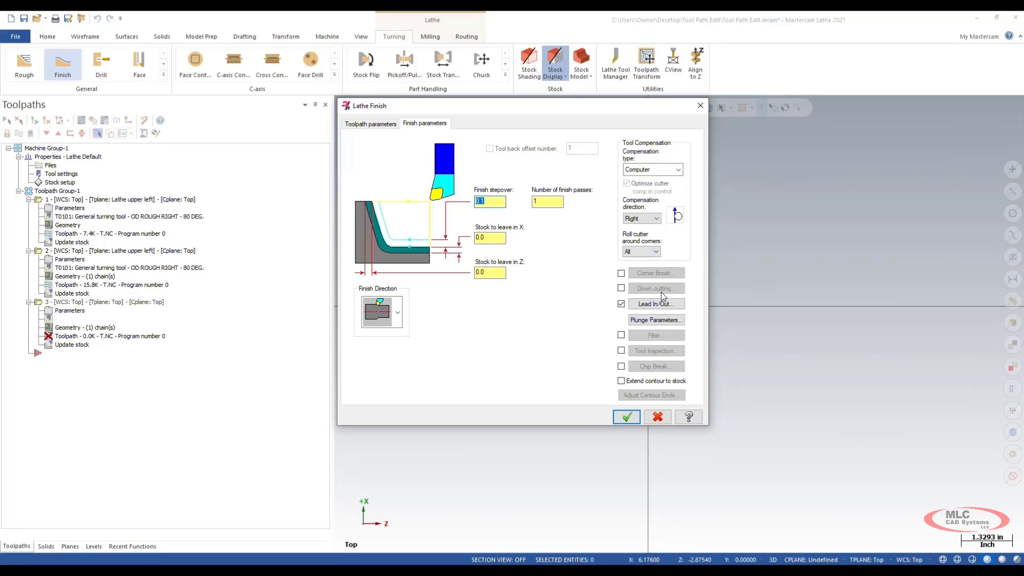
{"action": "left_click", "coordinate": [654, 304]}
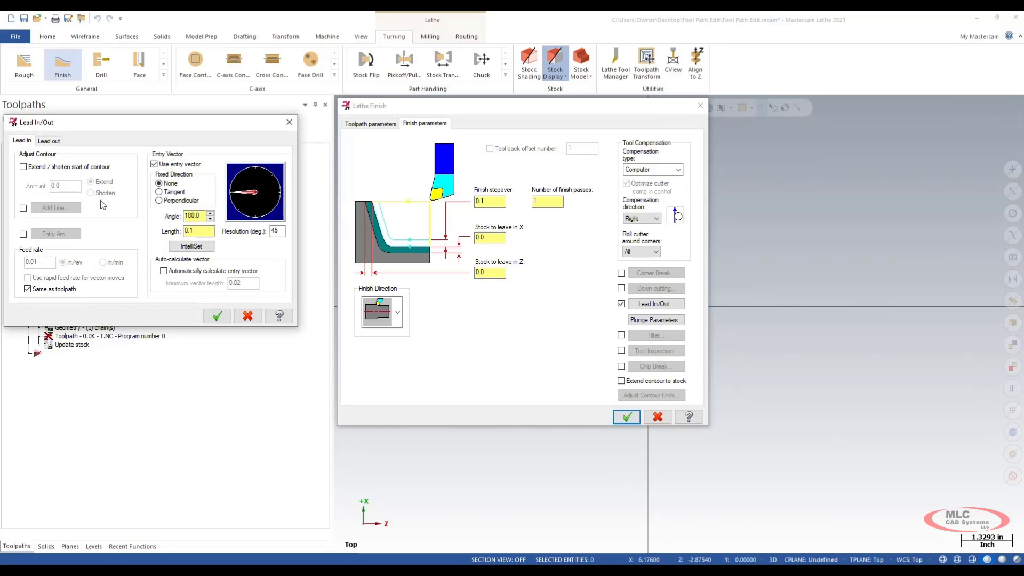
{"action": "left_click", "coordinate": [48, 141]}
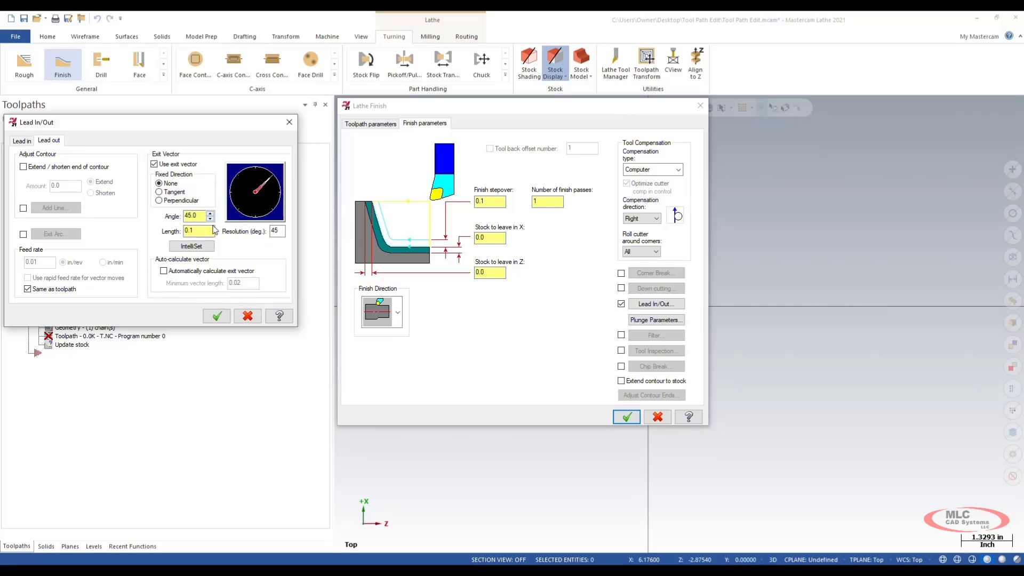
{"action": "left_click", "coordinate": [216, 316]}
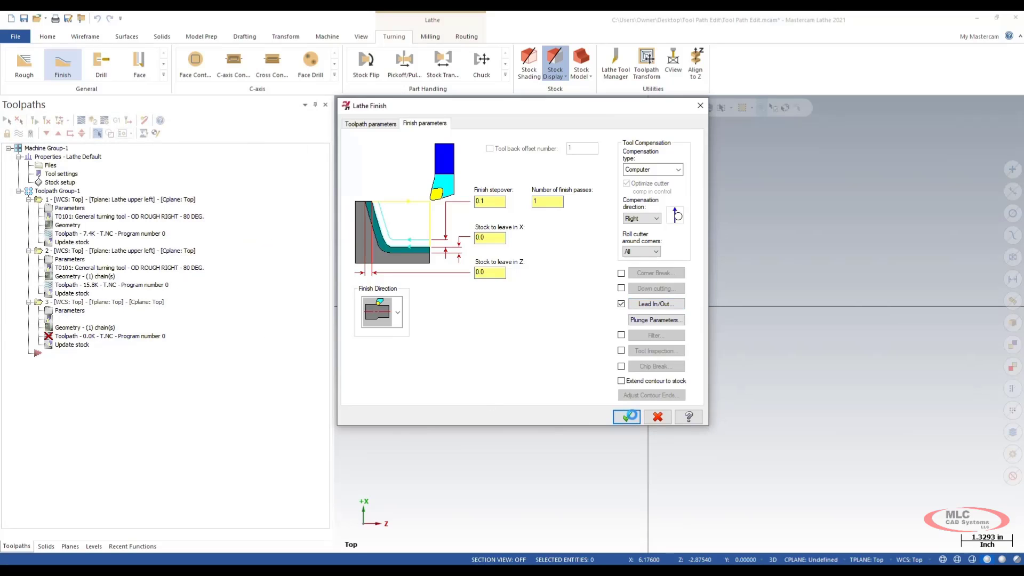
{"action": "left_click", "coordinate": [625, 417]}
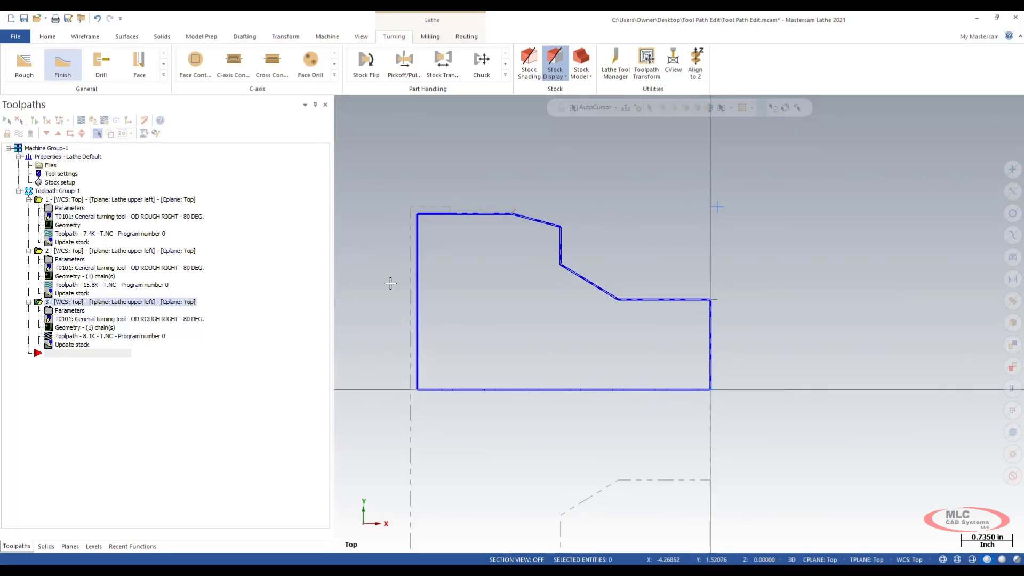
{"action": "mouse_move", "coordinate": [719, 295]}
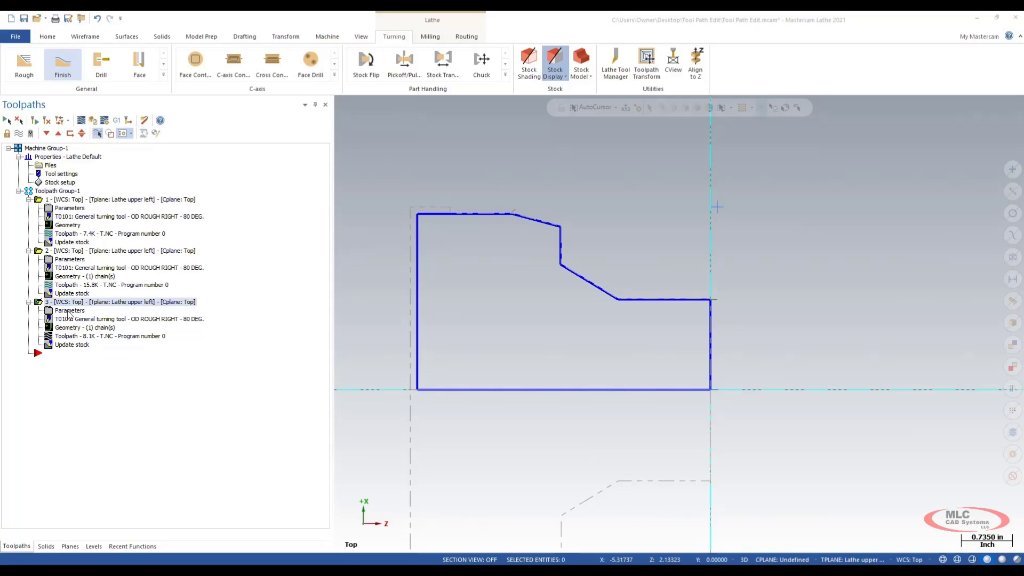
{"action": "double_click", "coordinate": [70, 311]}
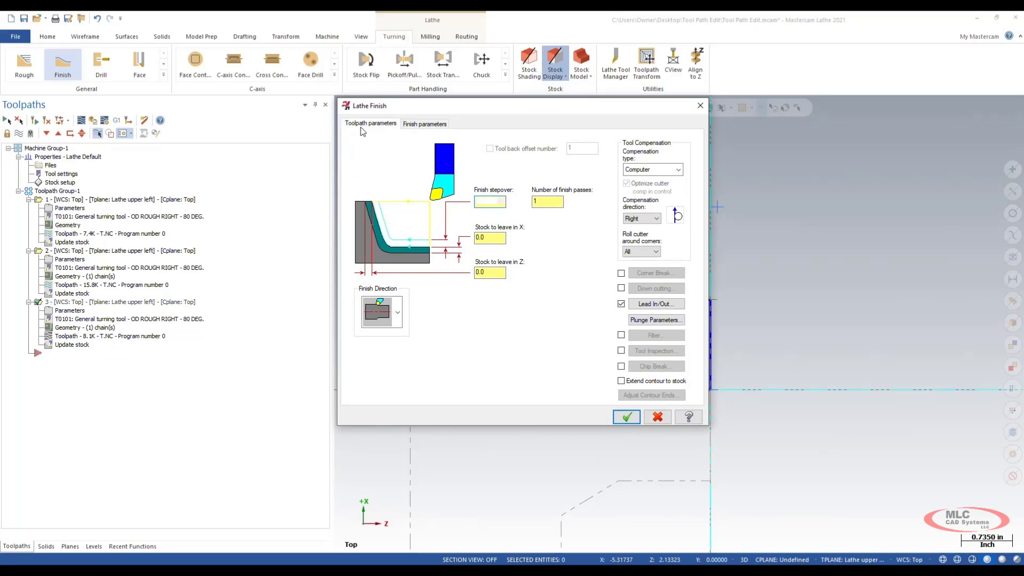
{"action": "left_click", "coordinate": [370, 124]}
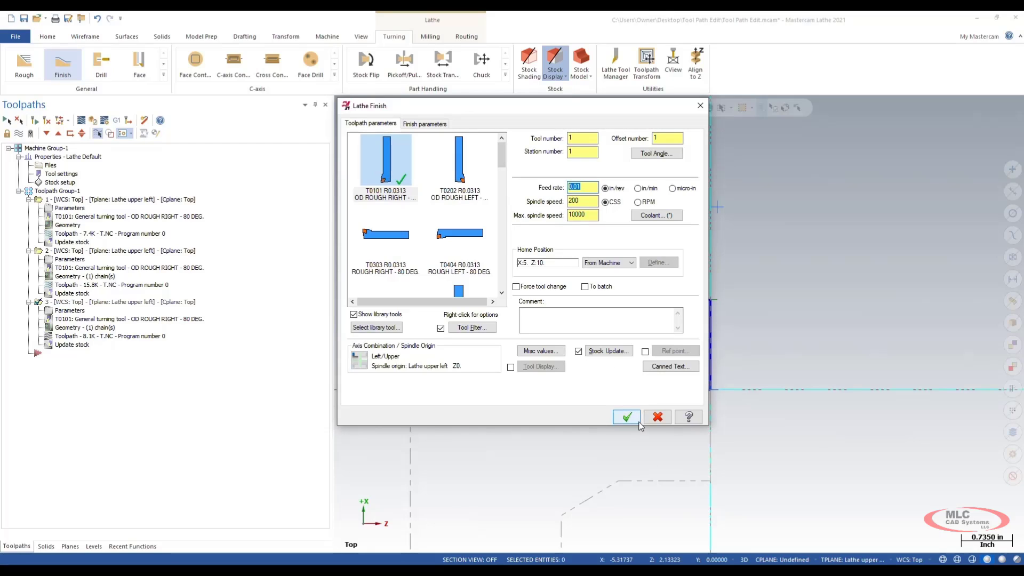
{"action": "left_click", "coordinate": [625, 417]}
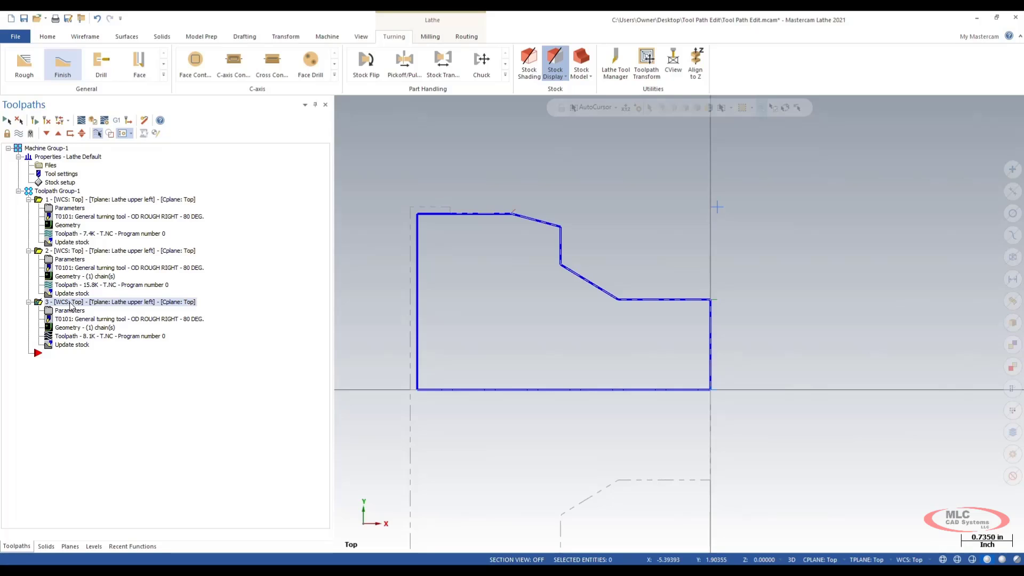
Launch the Toolpath Editor on the finish operation and move it clear of the operations list
{"action": "right_click", "coordinate": [71, 302]}
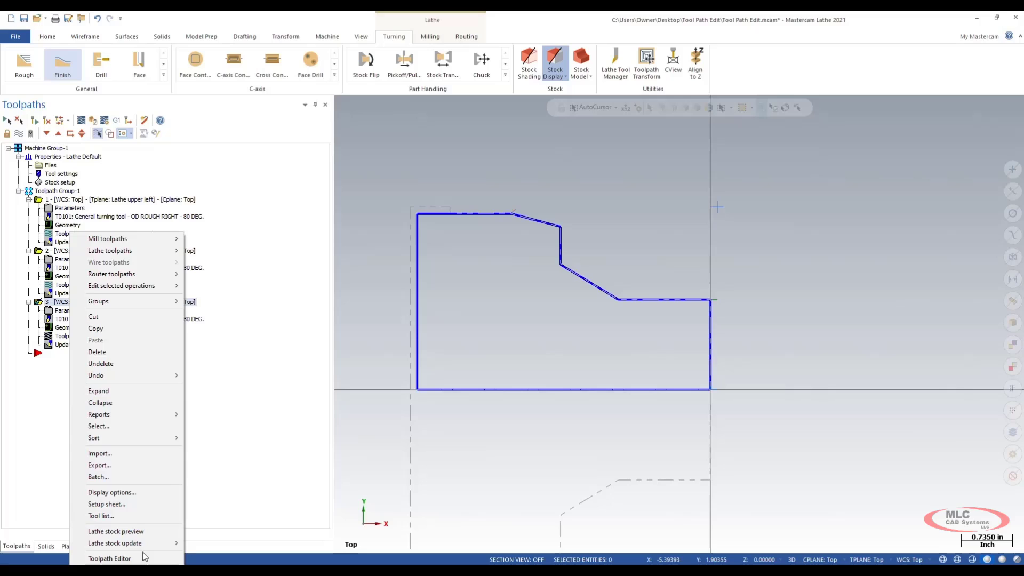
{"action": "mouse_move", "coordinate": [110, 557]}
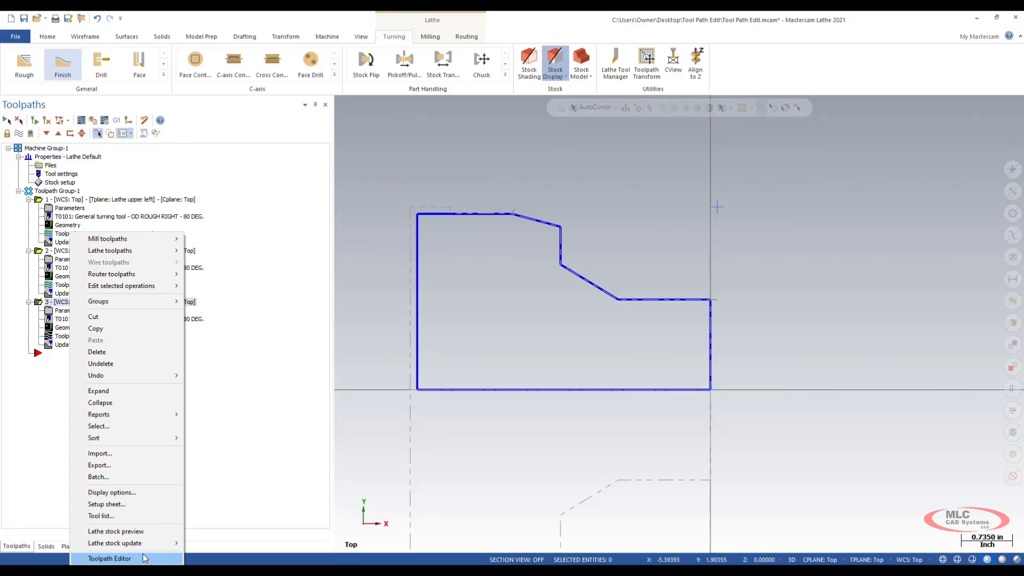
{"action": "left_click", "coordinate": [109, 557]}
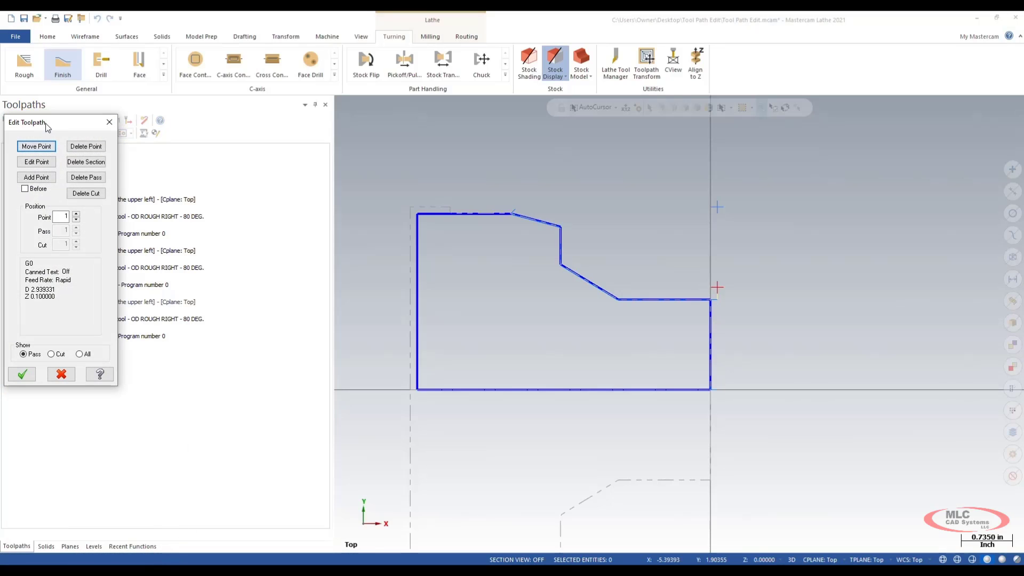
{"action": "left_click_drag", "start_coordinate": [30, 122], "coordinate": [800, 134]}
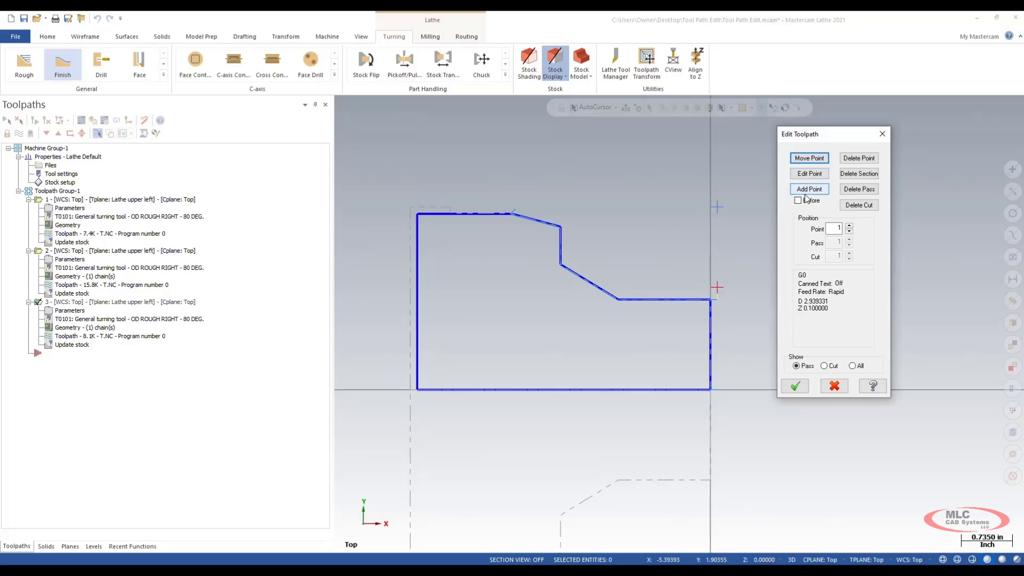
{"action": "mouse_move", "coordinate": [858, 158]}
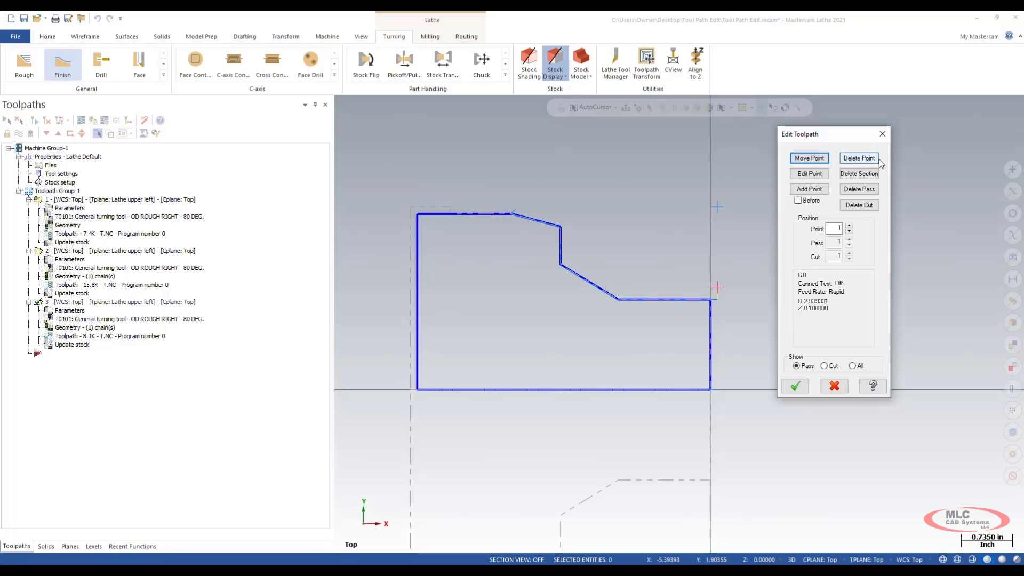
{"action": "mouse_move", "coordinate": [857, 189]}
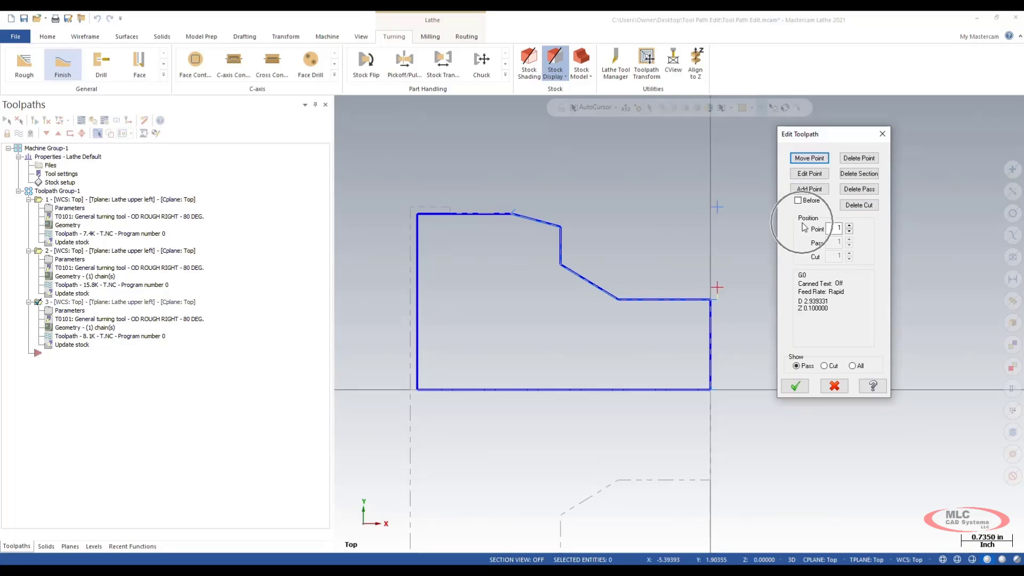
{"action": "mouse_move", "coordinate": [815, 254]}
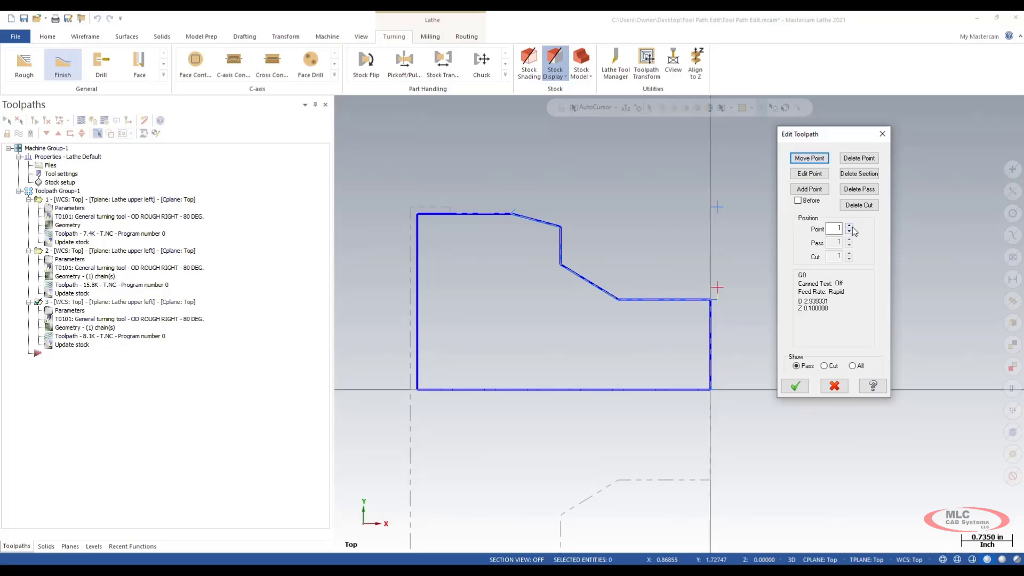
Step the Point spinner forward to point 6 at the top of the vertical wall
{"action": "left_click", "coordinate": [849, 226]}
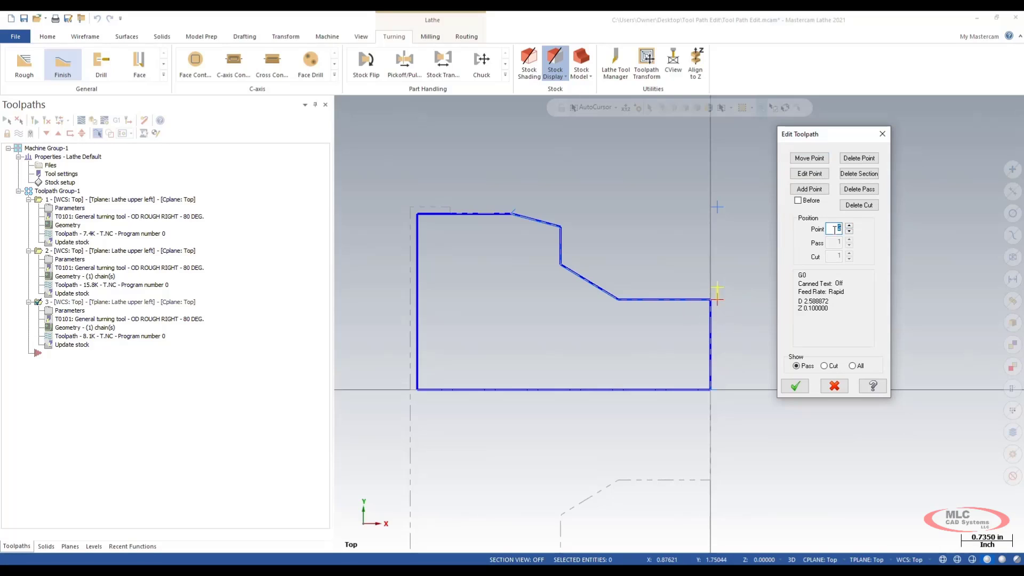
{"action": "left_click", "coordinate": [850, 226]}
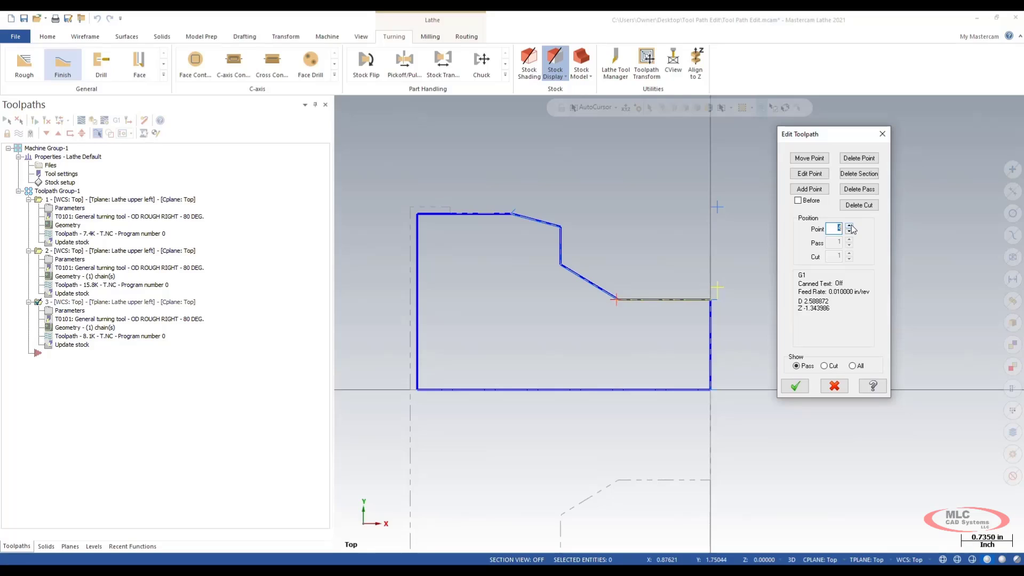
{"action": "left_click", "coordinate": [849, 226]}
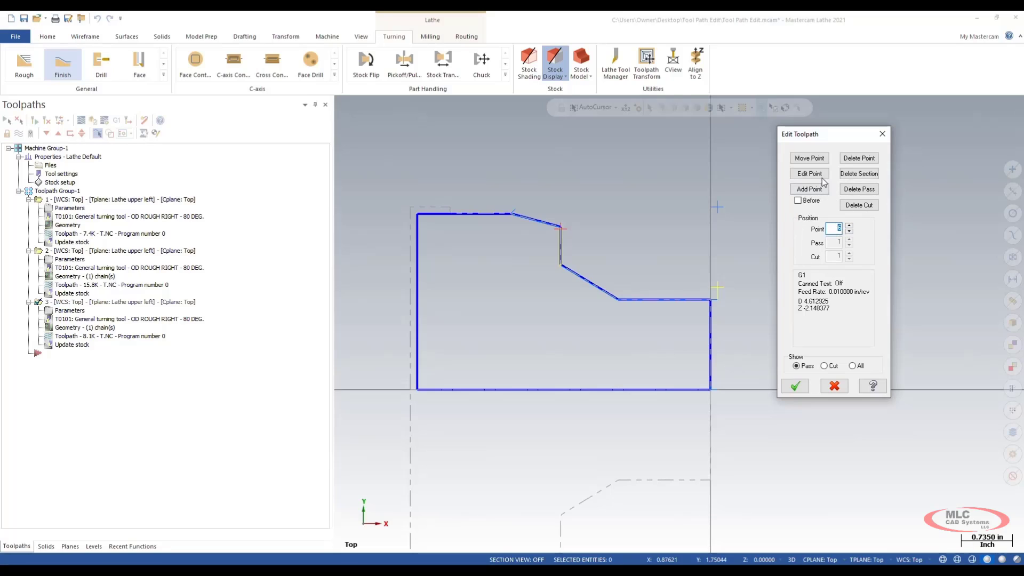
Edit the wall-top point and set its feed rate to .003 in/rev
{"action": "left_click", "coordinate": [809, 173]}
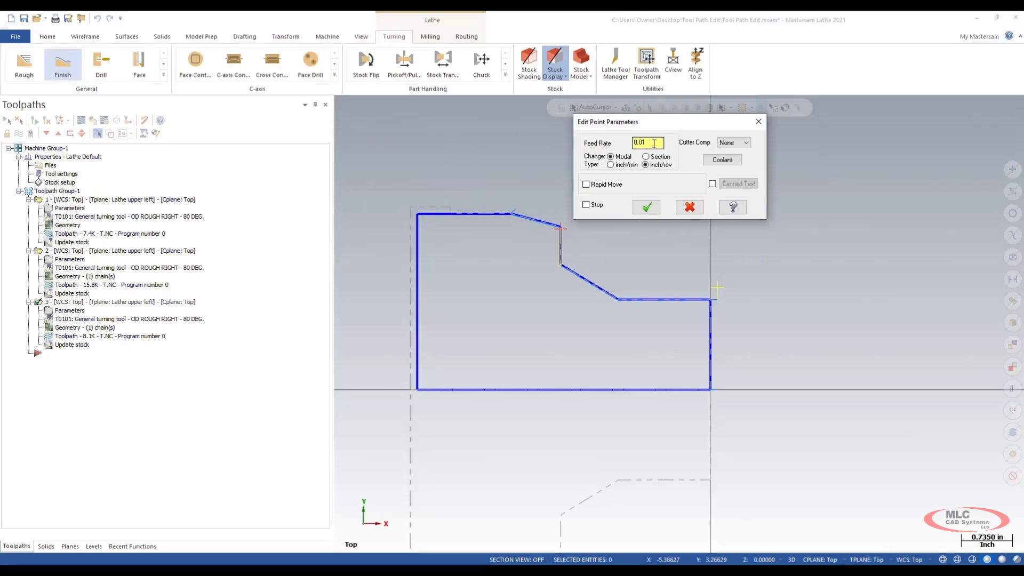
{"action": "triple_click", "coordinate": [646, 142]}
{"action": "type", "text": ".003"}
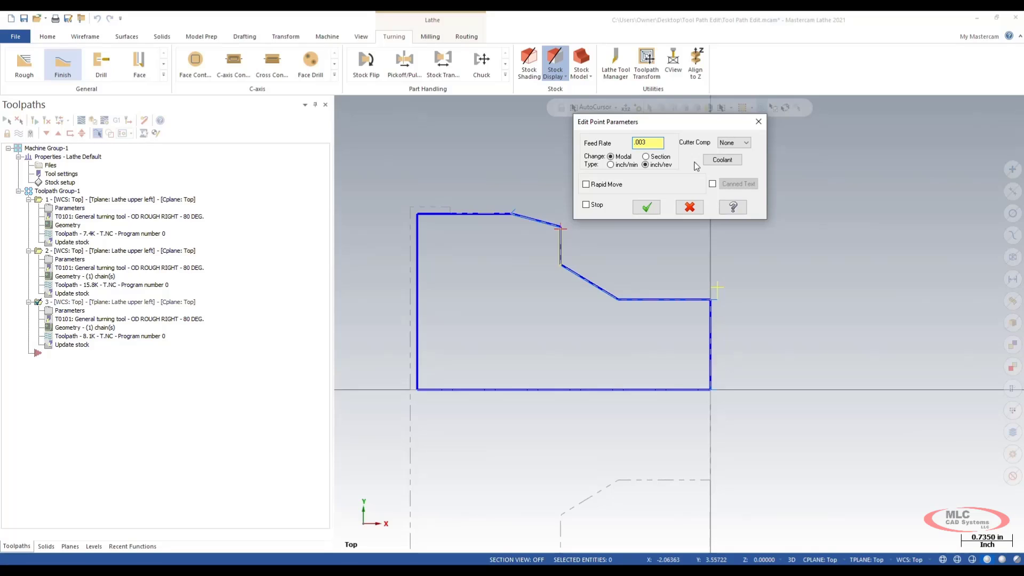
{"action": "mouse_move", "coordinate": [722, 159]}
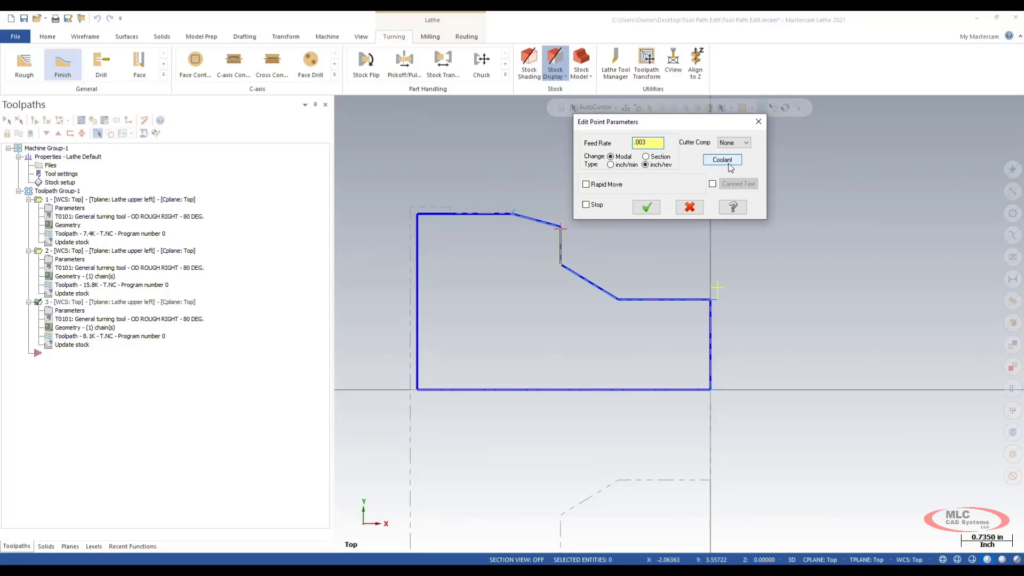
{"action": "mouse_move", "coordinate": [599, 210]}
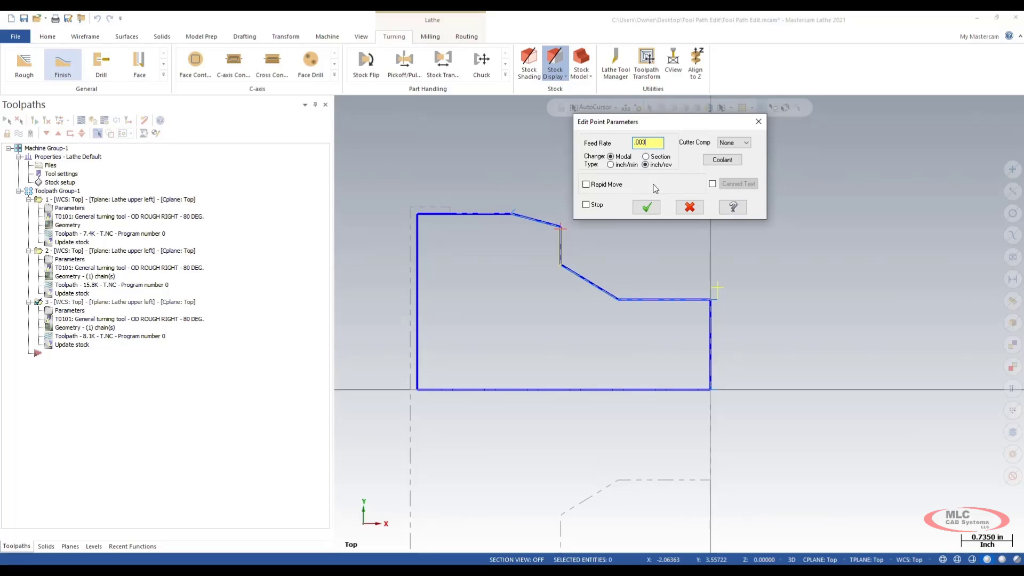
{"action": "left_click", "coordinate": [645, 207]}
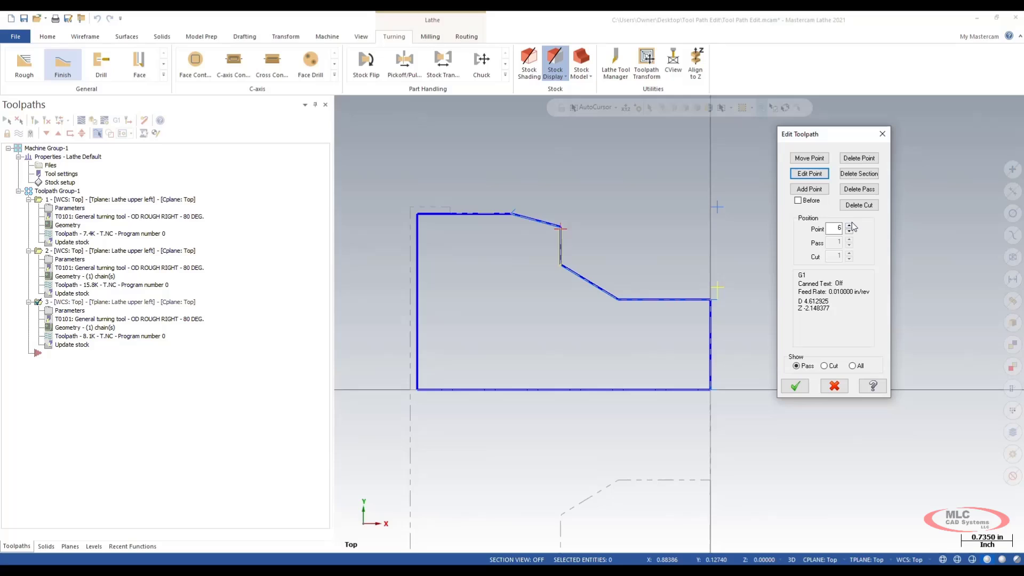
Advance to point 8 on the chamfer, set its feed to .01 in/rev, and accept the toolpath edits
{"action": "left_click", "coordinate": [849, 226]}
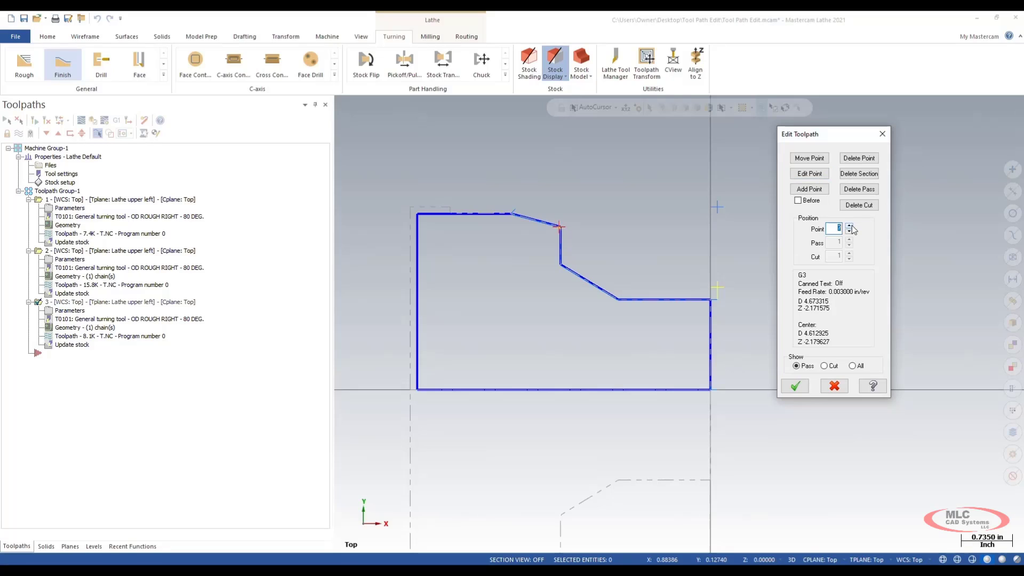
{"action": "left_click", "coordinate": [849, 226]}
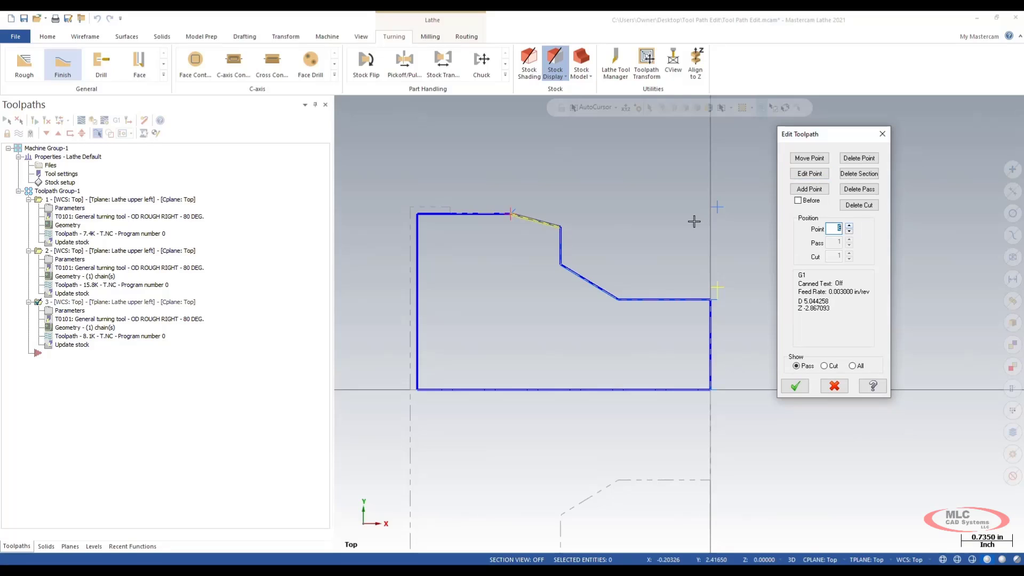
{"action": "mouse_move", "coordinate": [778, 227]}
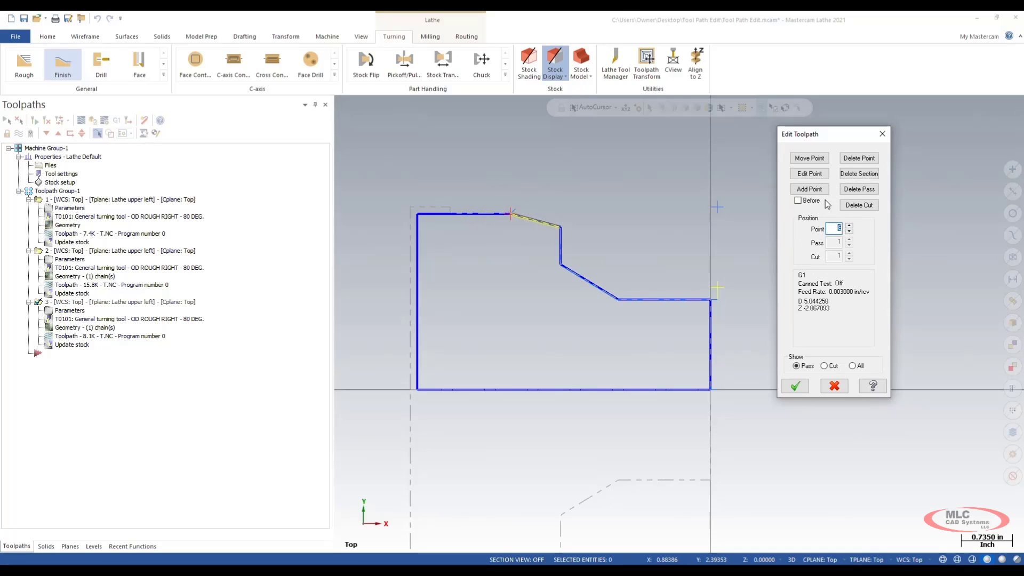
{"action": "left_click", "coordinate": [808, 173]}
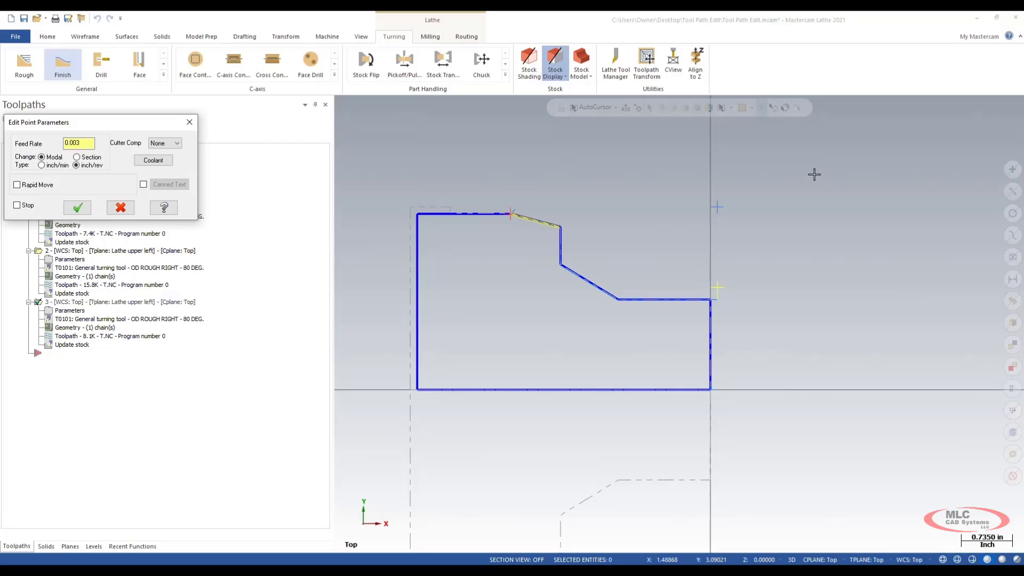
{"action": "left_click", "coordinate": [78, 143]}
{"action": "type", "text": ".01"}
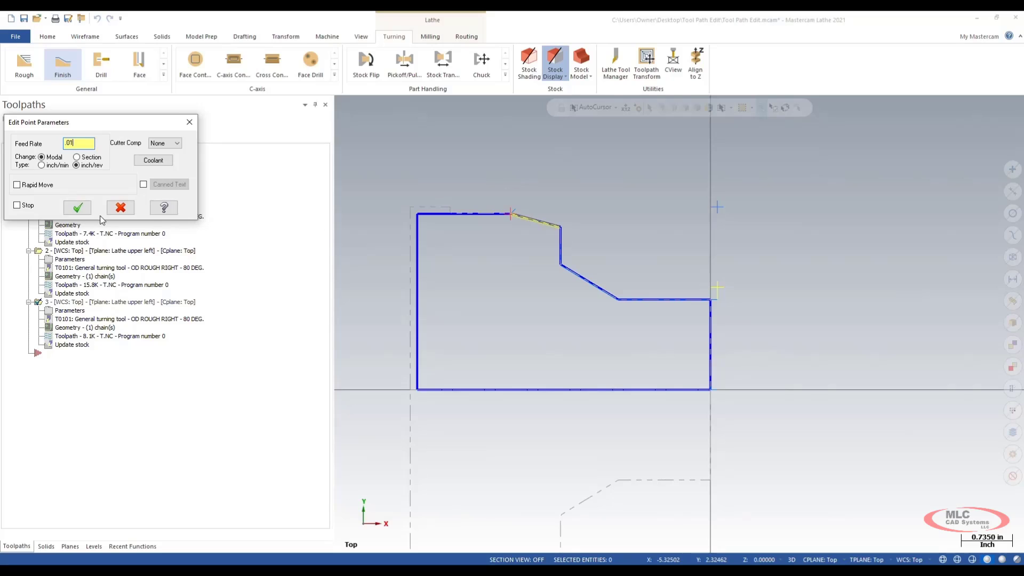
{"action": "left_click", "coordinate": [77, 207]}
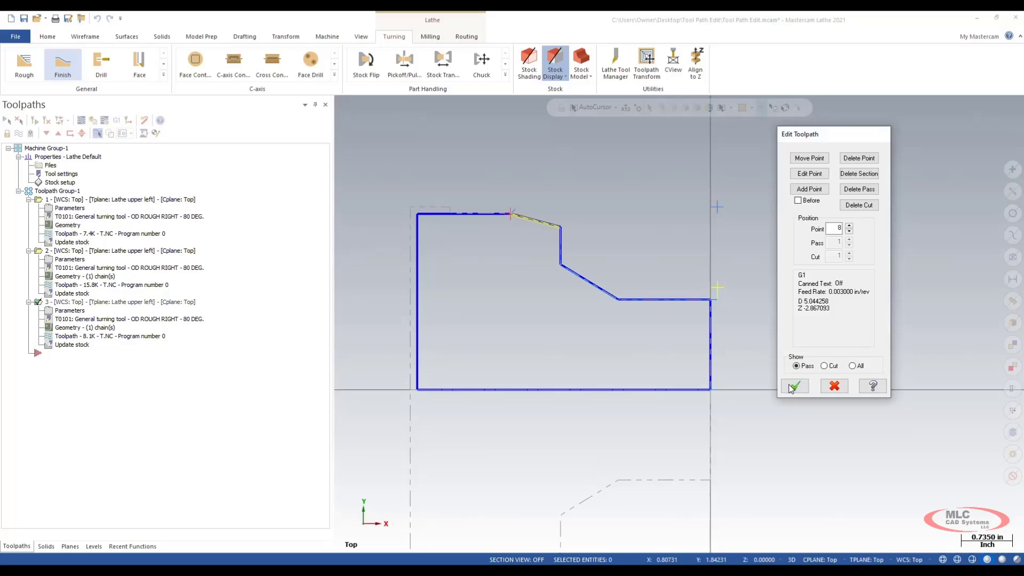
{"action": "left_click", "coordinate": [793, 386]}
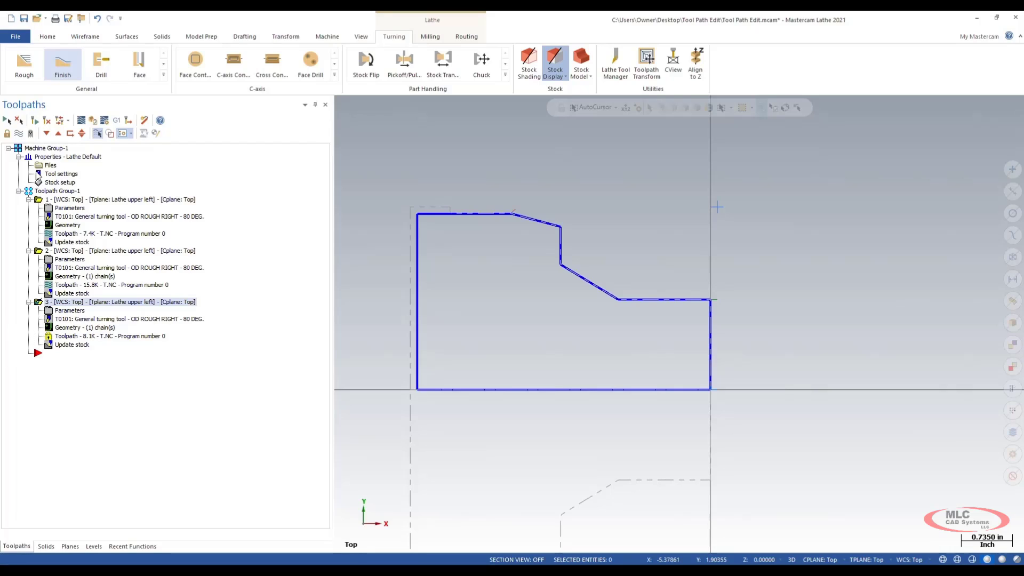
{"action": "mouse_move", "coordinate": [117, 121]}
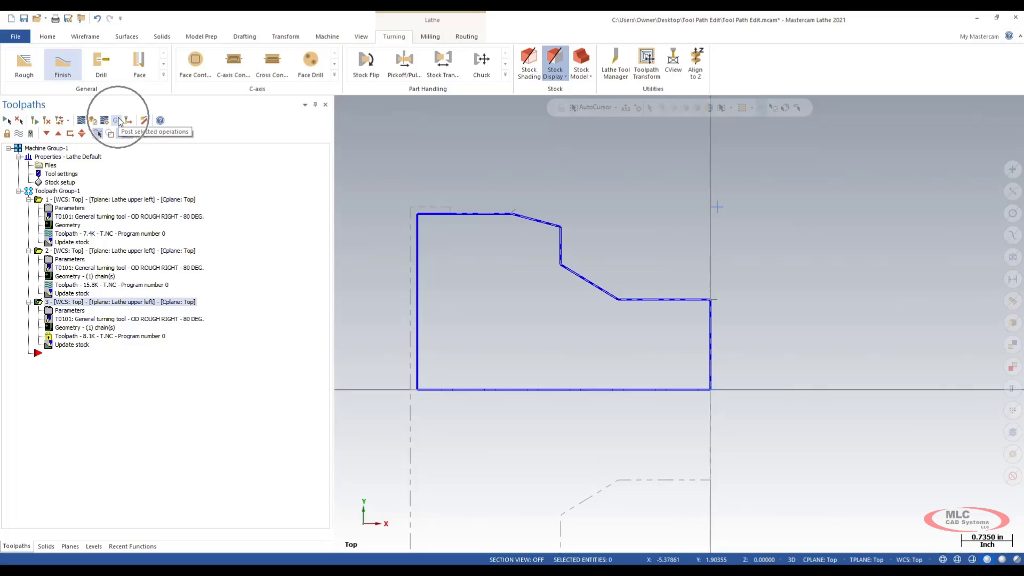
Post only the selected finish operation to T.NC, declining the full NCI output
{"action": "left_click", "coordinate": [116, 120]}
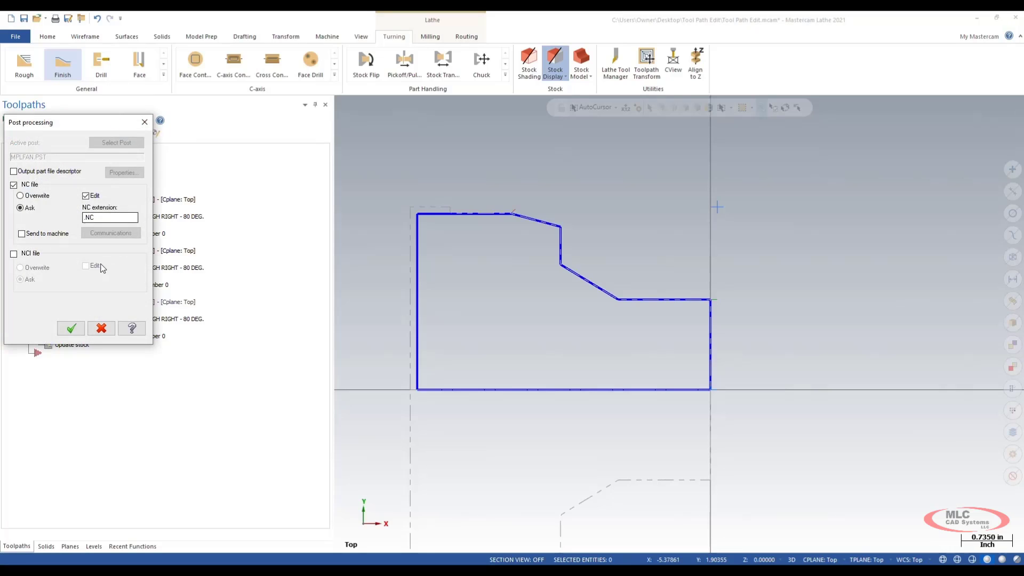
{"action": "left_click", "coordinate": [71, 327]}
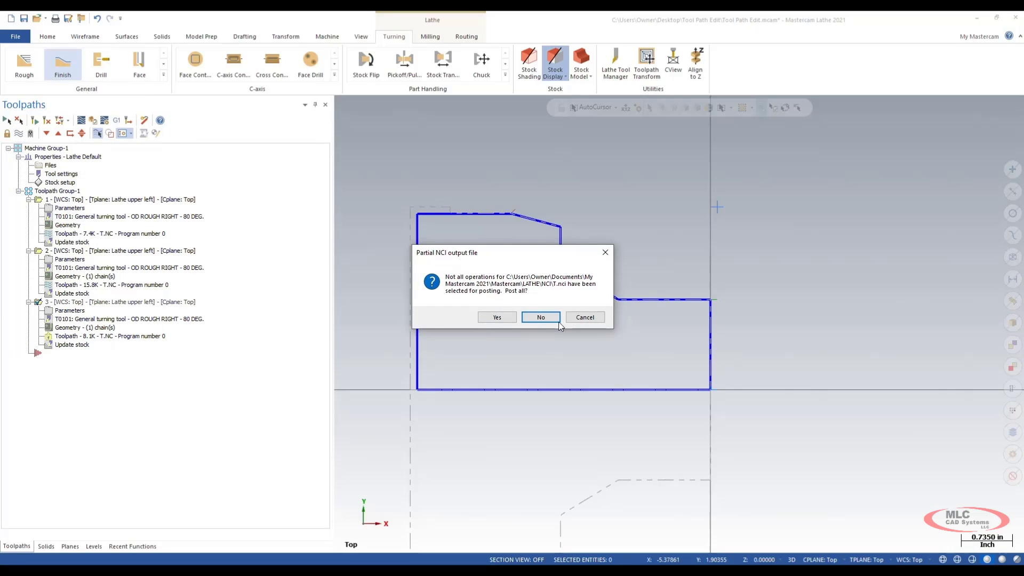
{"action": "left_click", "coordinate": [540, 317]}
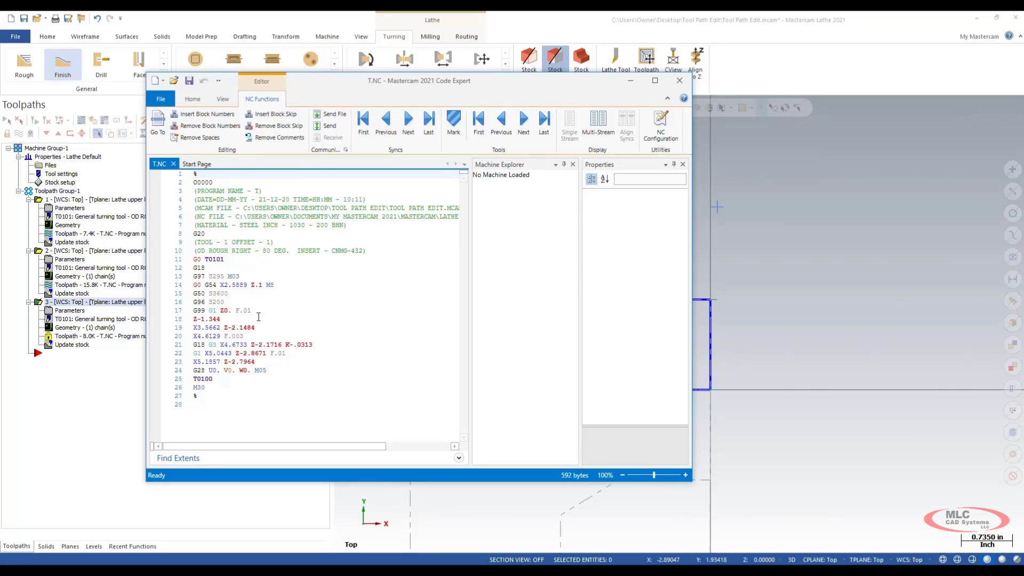
{"action": "mouse_move", "coordinate": [249, 313]}
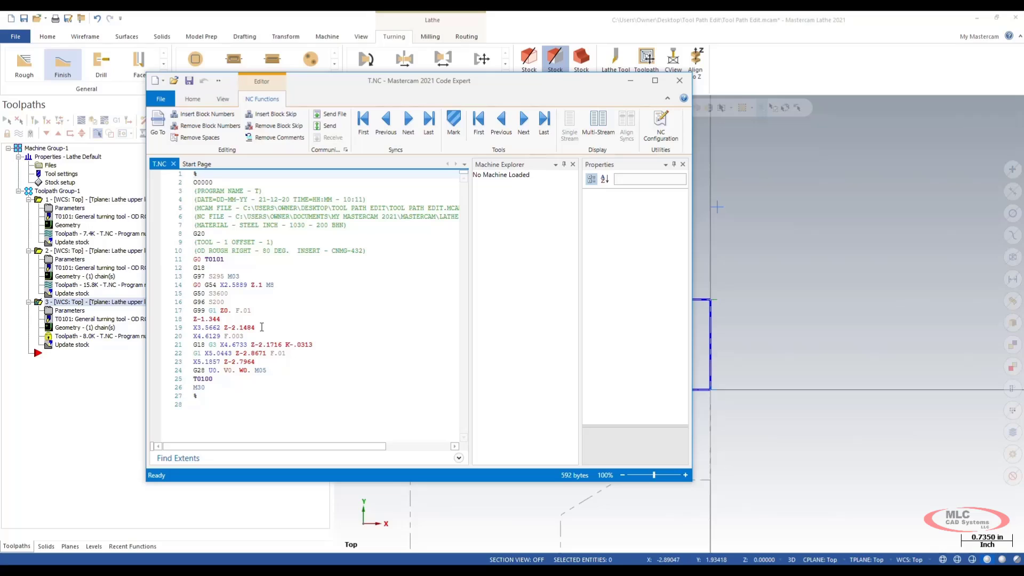
Inspect the F.003 and F.01 lines in T.NC, then close Code Expert
{"action": "left_click", "coordinate": [216, 336]}
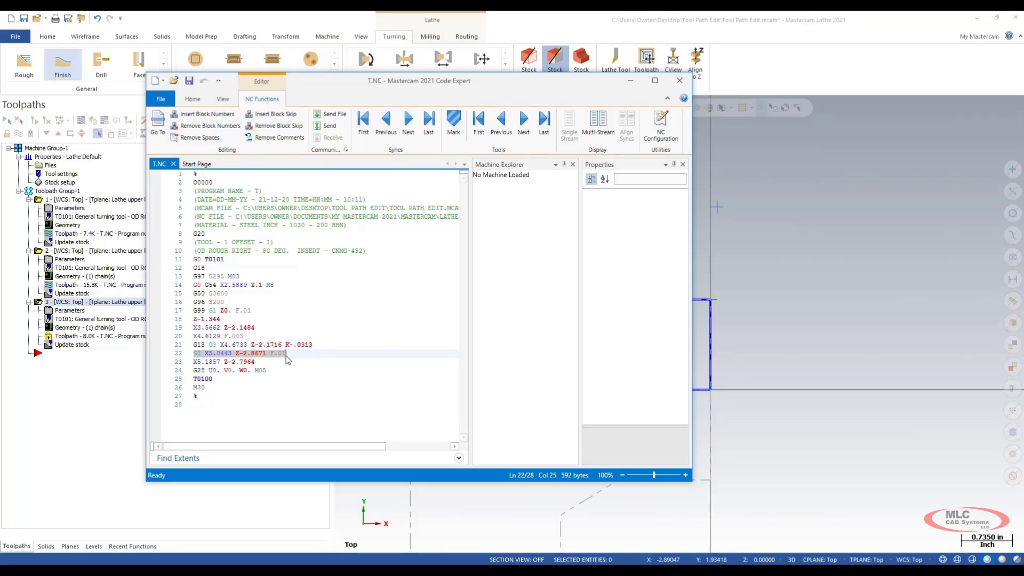
{"action": "left_click", "coordinate": [203, 378]}
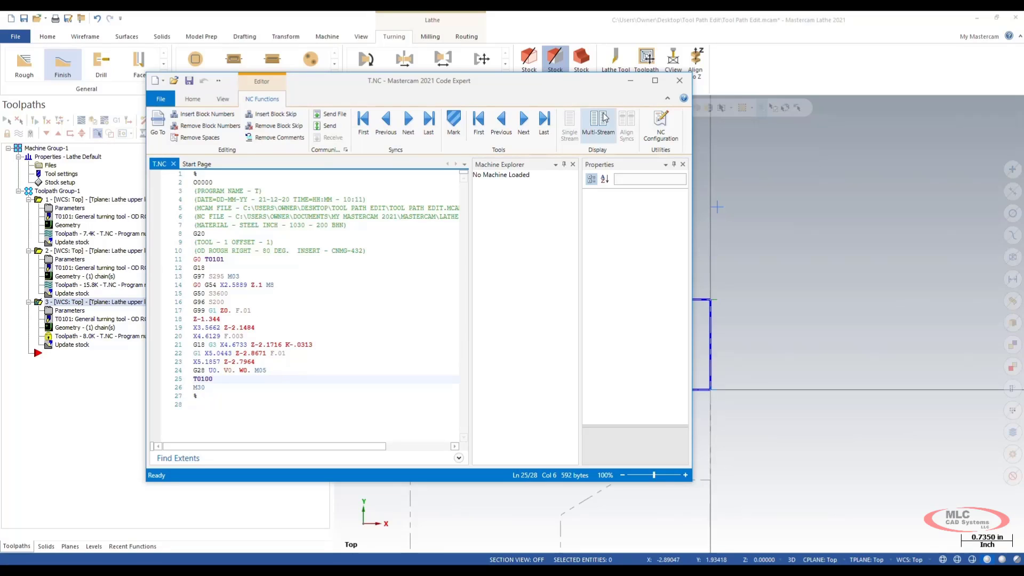
{"action": "mouse_move", "coordinate": [678, 80]}
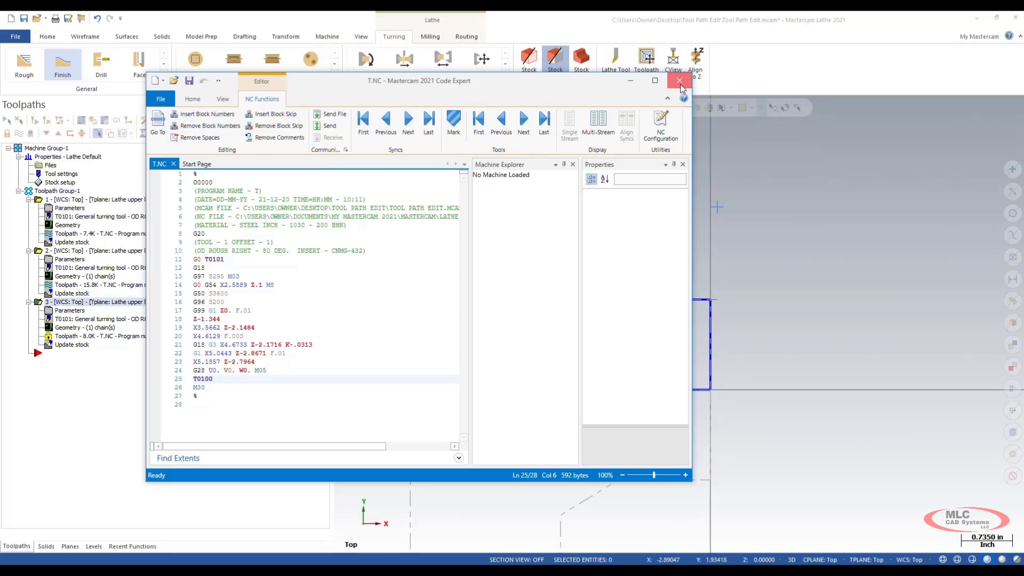
{"action": "left_click", "coordinate": [680, 80]}
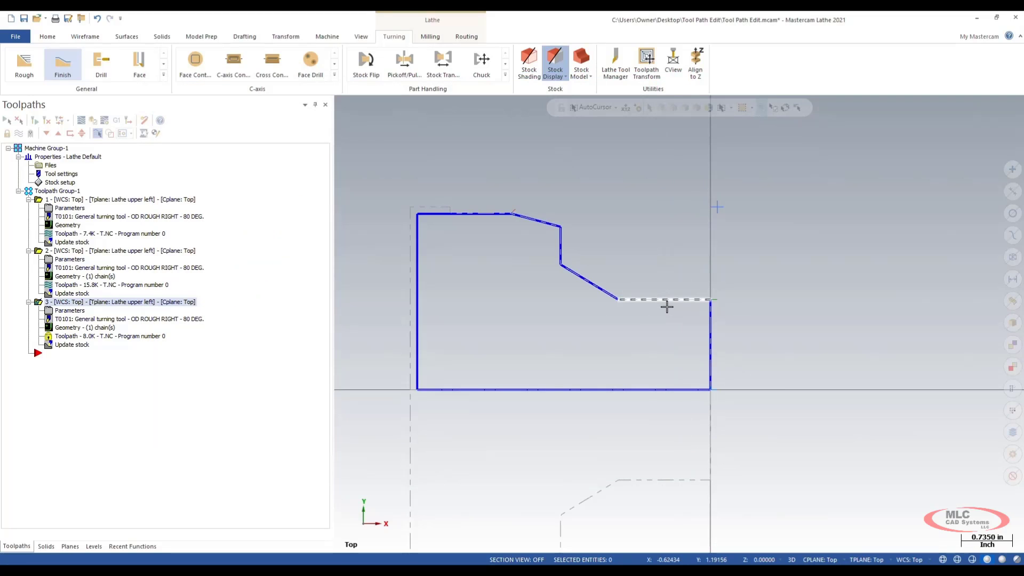